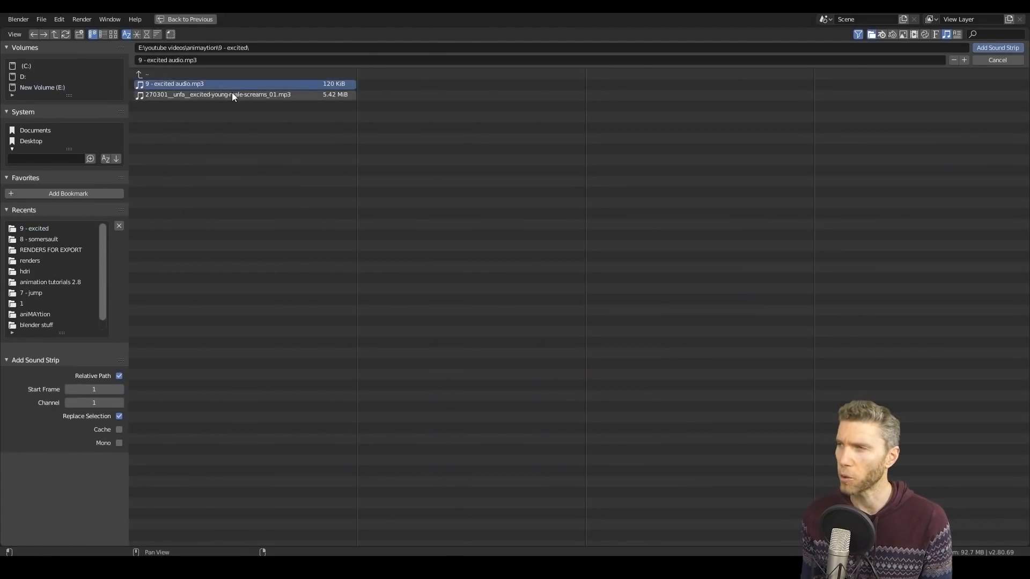
Step: Add '9 - excited audio.mp3' to the sequencer as a sound strip
left_click(997, 47)
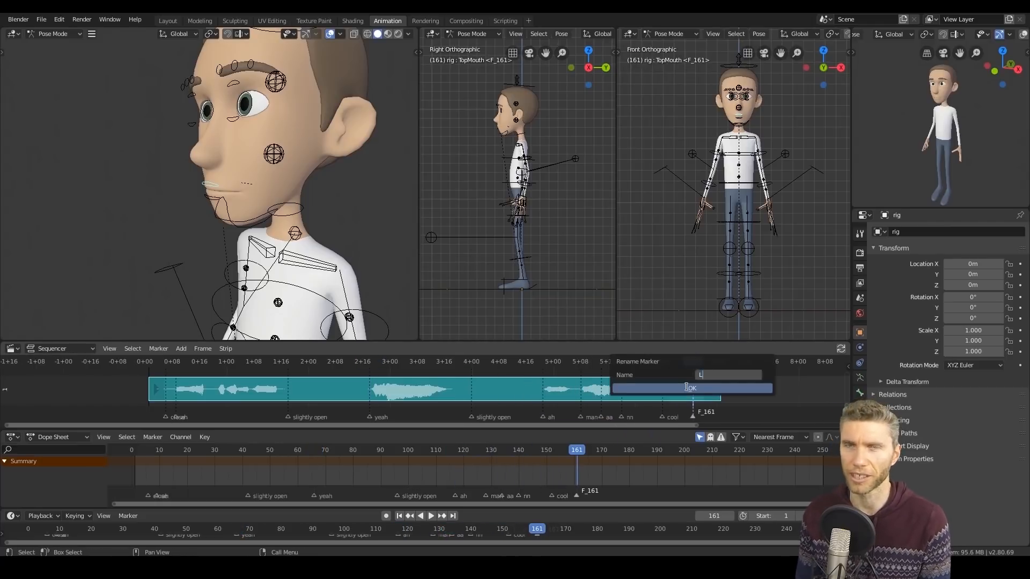
left_click(690, 387)
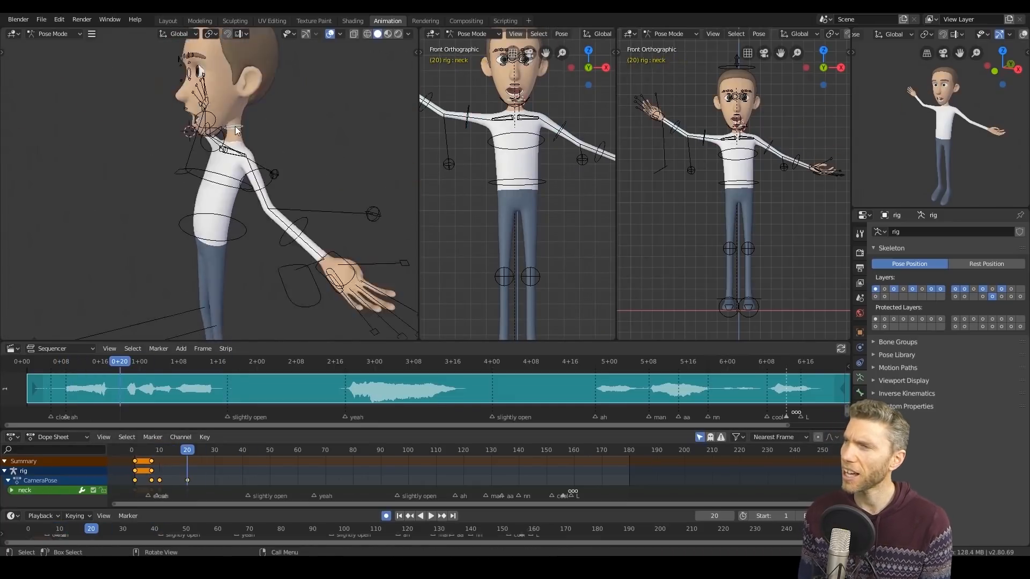
Step: Rotate the head via the neck control and key it, then select the keys near frame 20
left_click(242, 450)
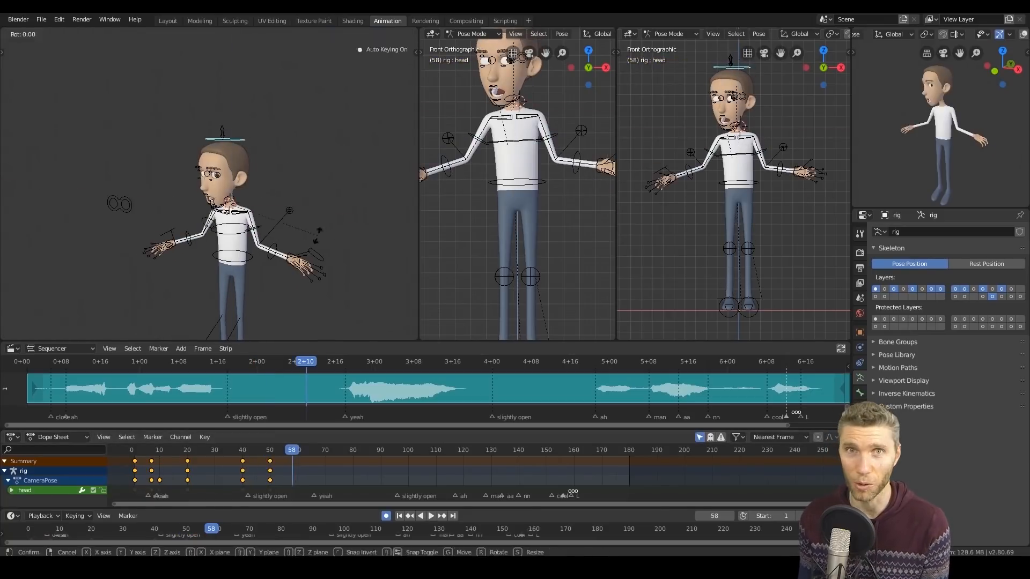
left_click(148, 450)
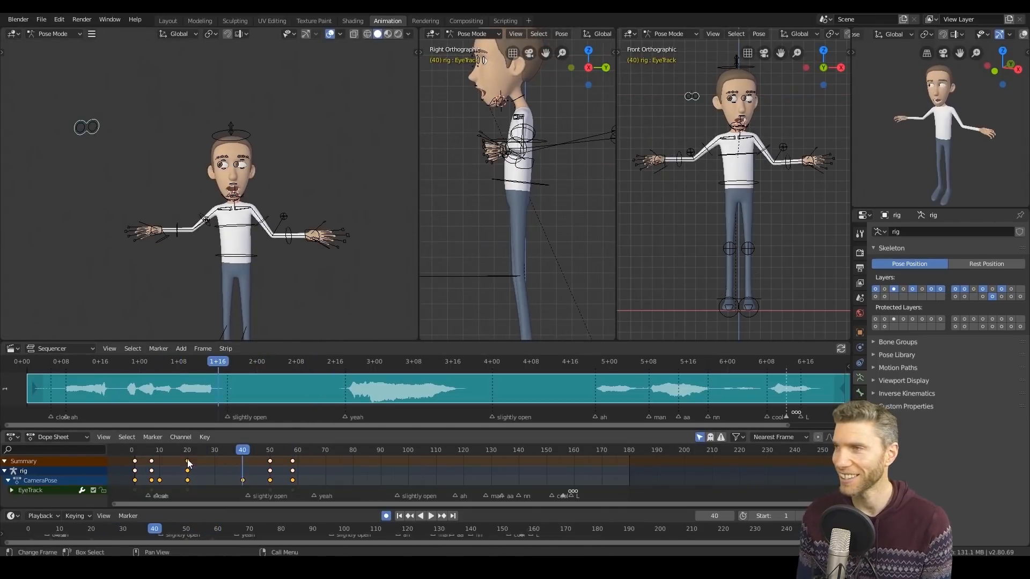
left_click(420, 515)
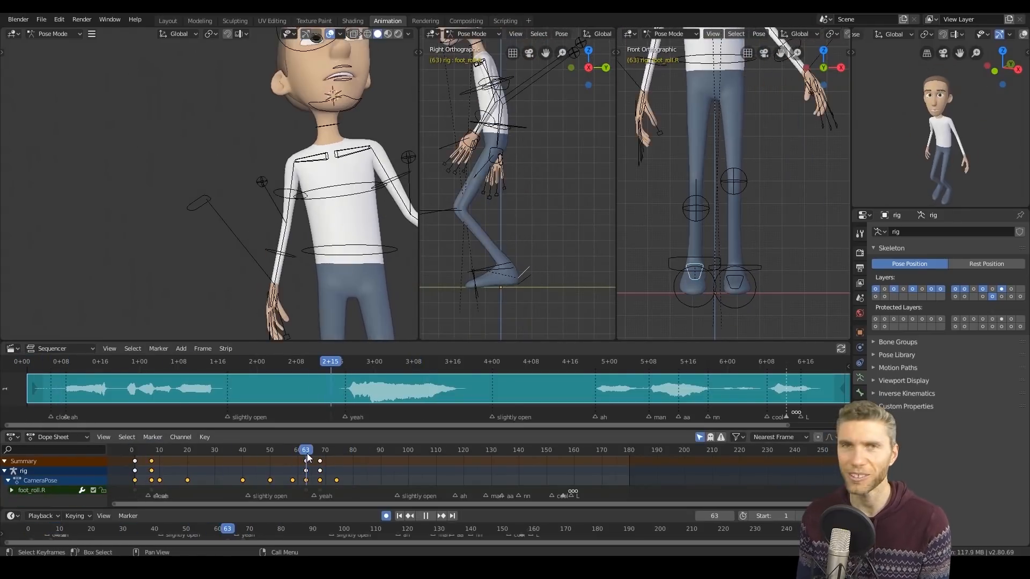
Step: Select the keys at frame 63 and rotate the foot to bend the legs
left_click(335, 450)
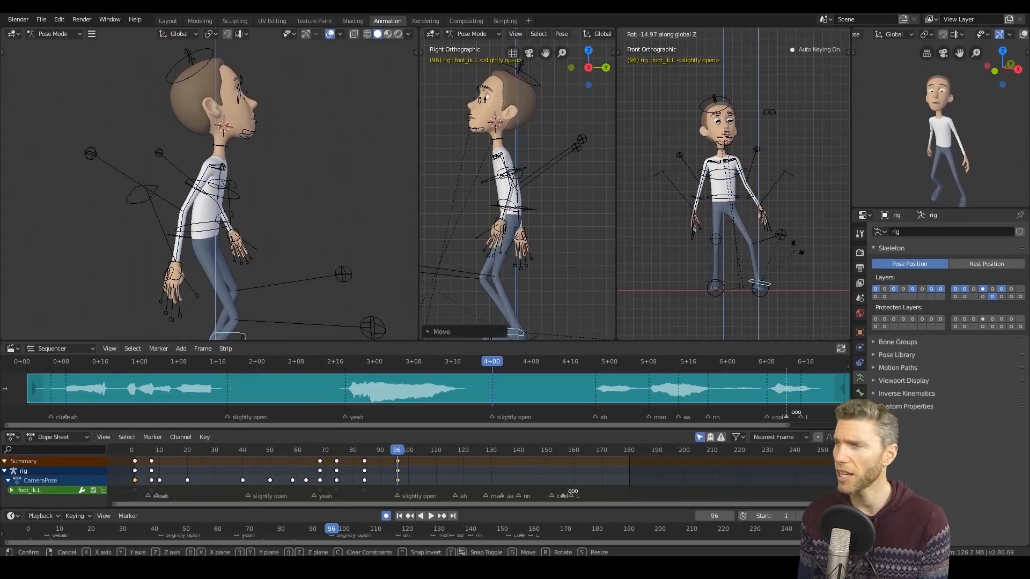
left_click(380, 450)
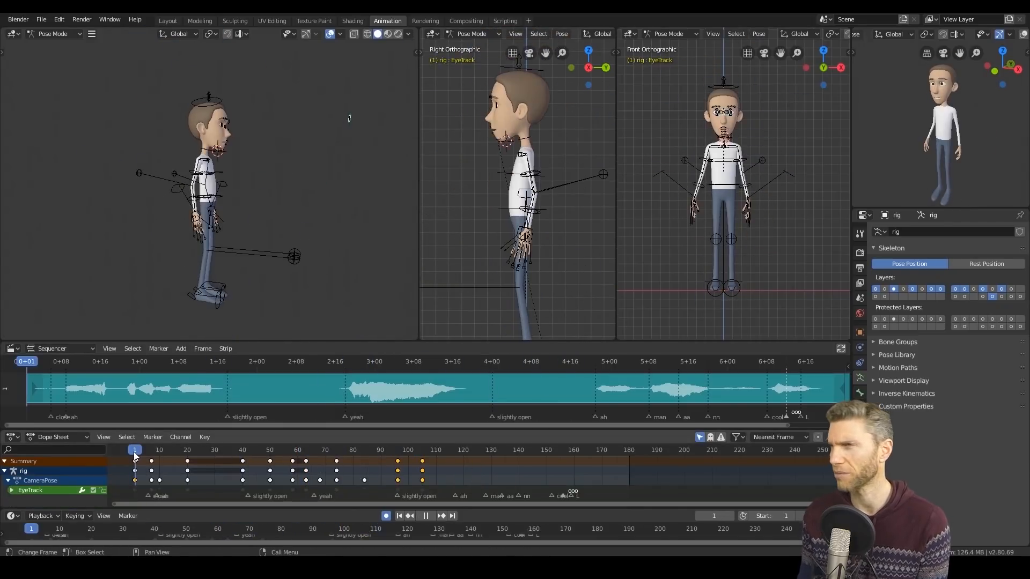
left_click(466, 450)
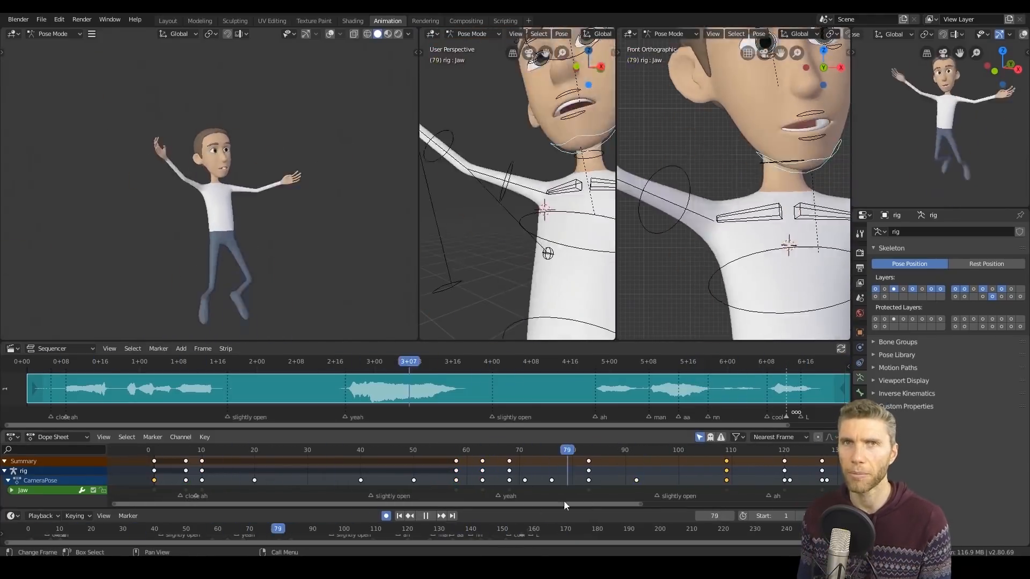
Step: Check the pose at frame 79, then step through frames 71–73 to adjust the arms
left_click(471, 450)
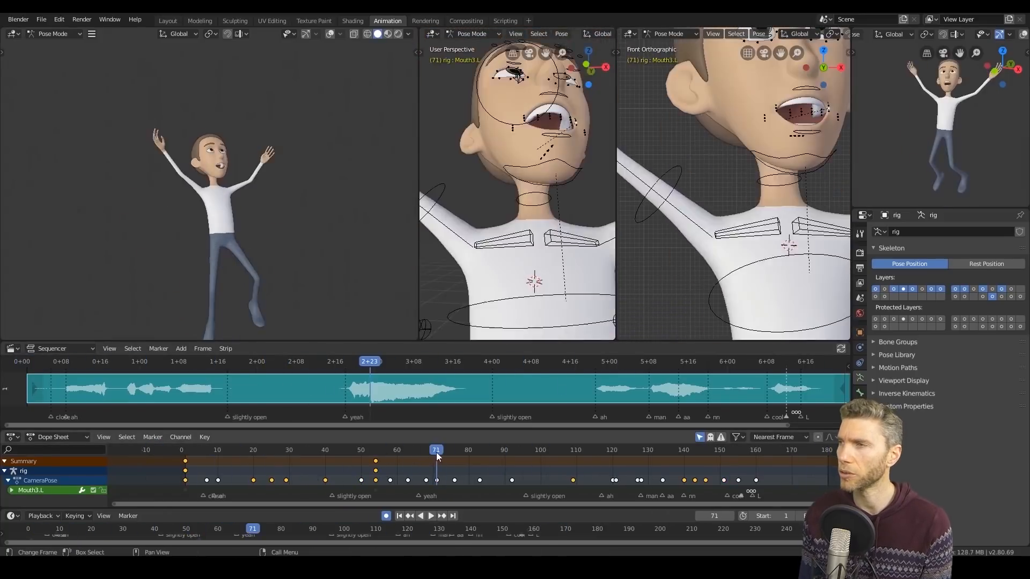
left_click(425, 515)
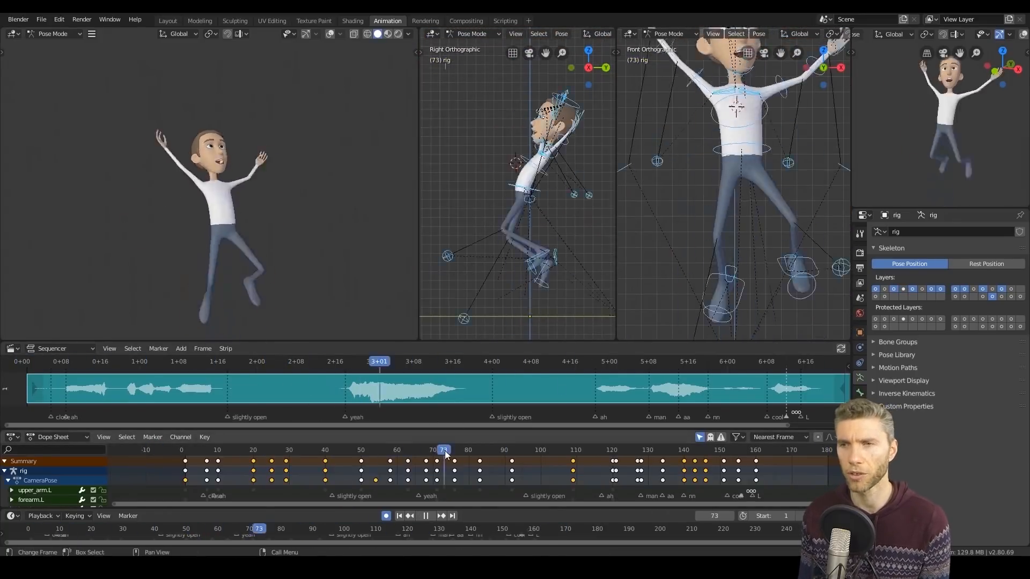
left_click(471, 450)
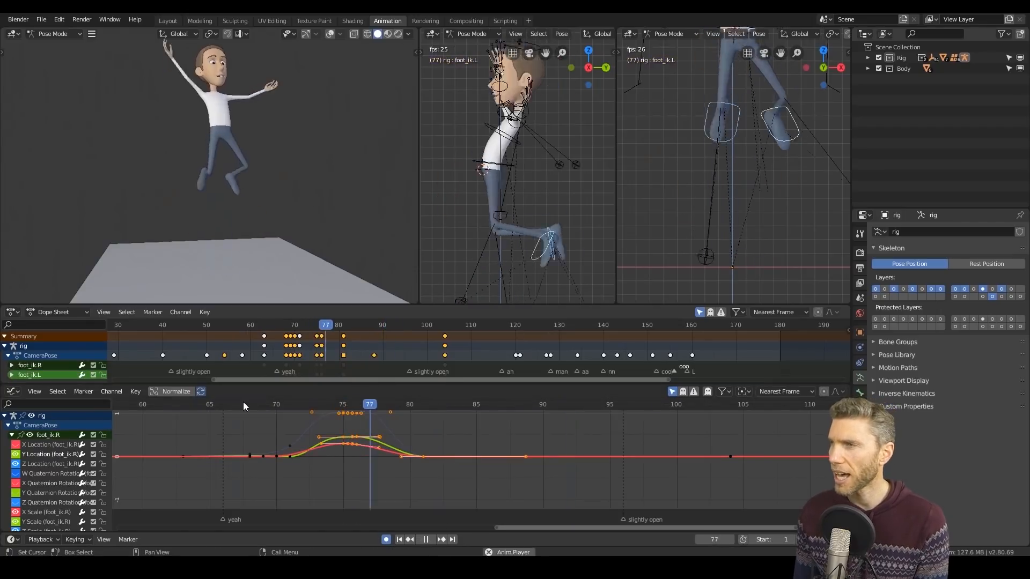
Step: Scrub the jump around frame 77, key the thigh pole location and pick a head rotation curve
left_click_drag(369, 403, 354, 403)
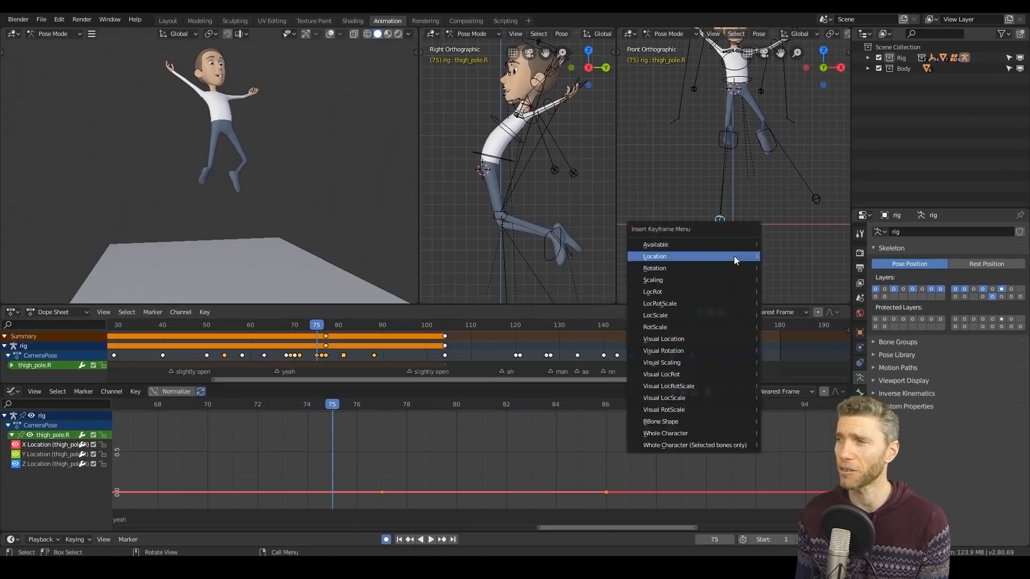
left_click(654, 257)
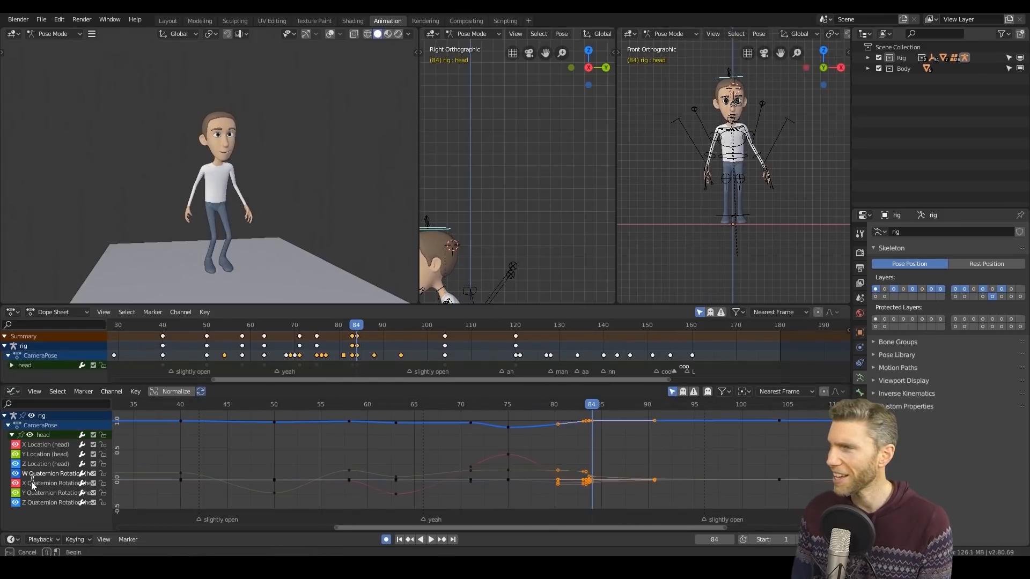
left_click(430, 539)
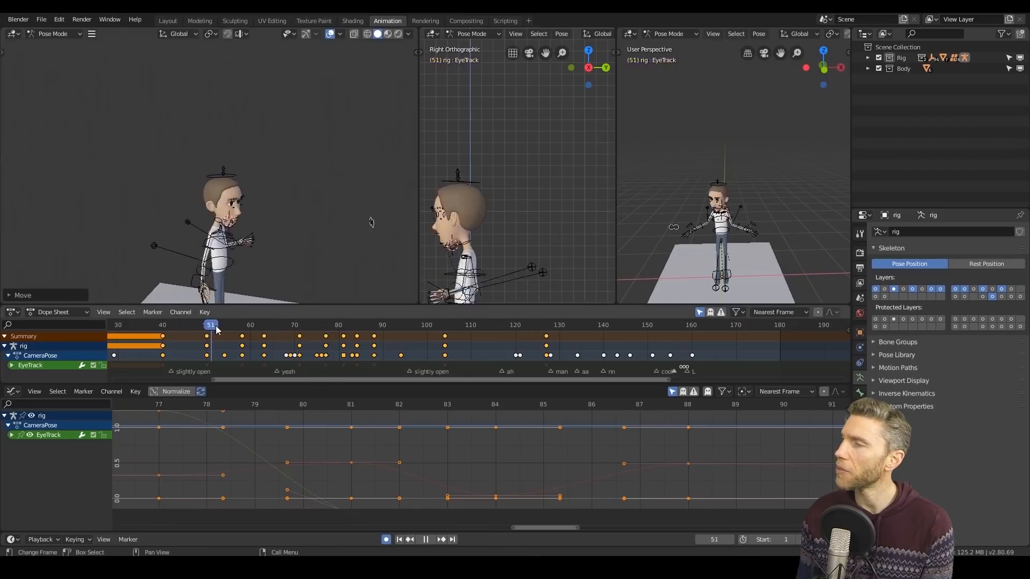
Step: Step through frames 51, 115 and later jump frames to refine the arm and hand poses
left_click(368, 325)
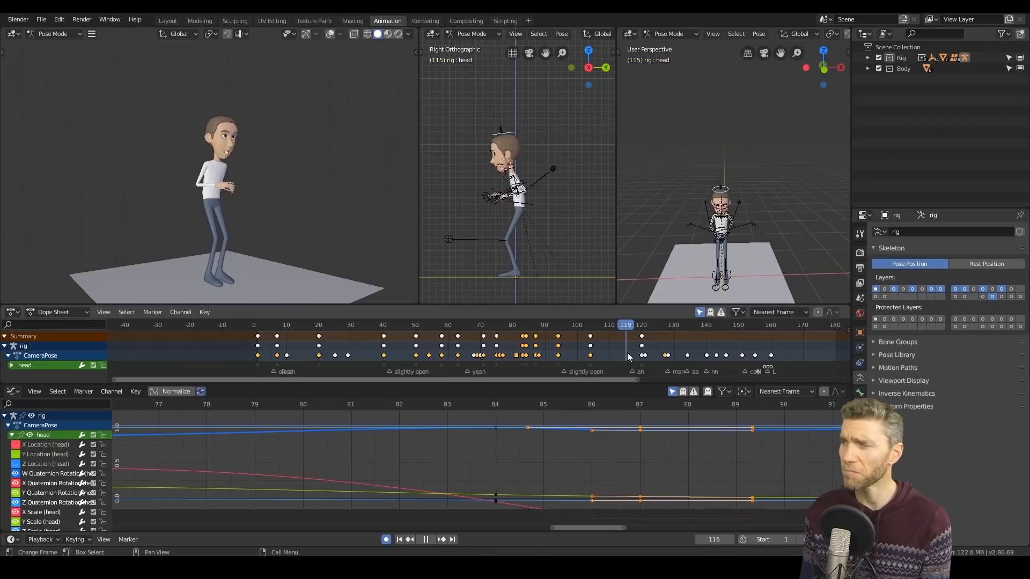
left_click(767, 325)
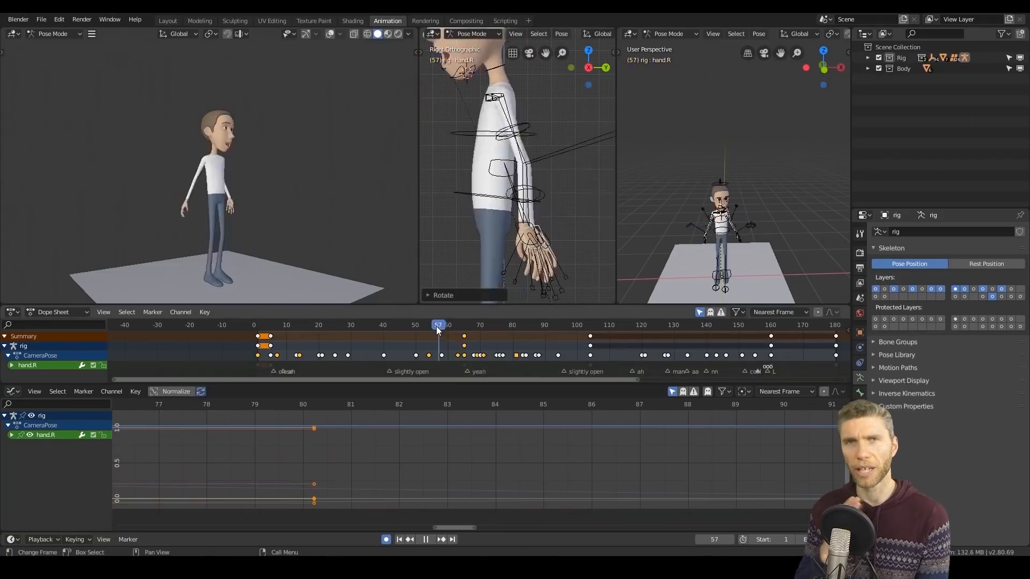
left_click(502, 324)
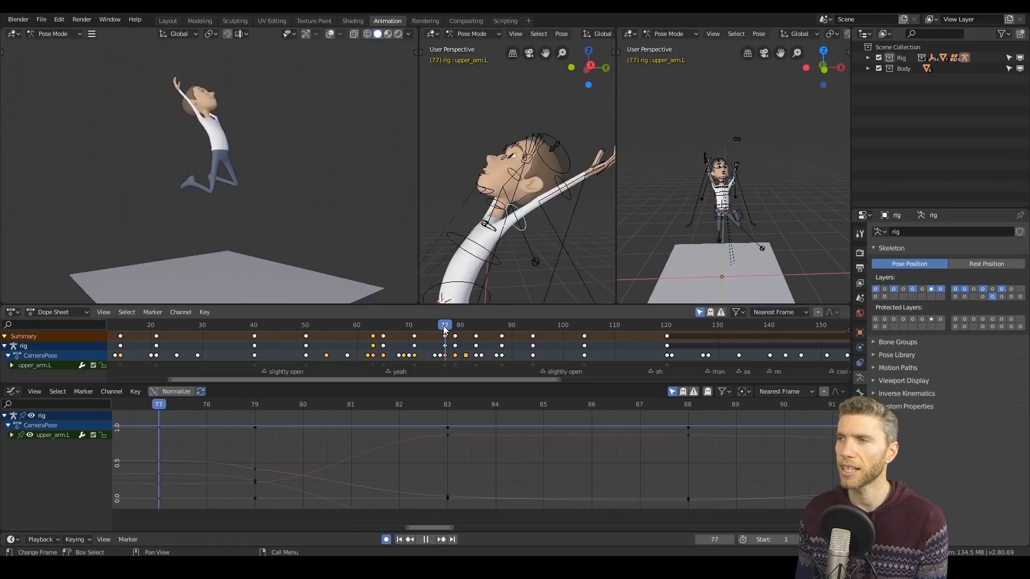
left_click(489, 324)
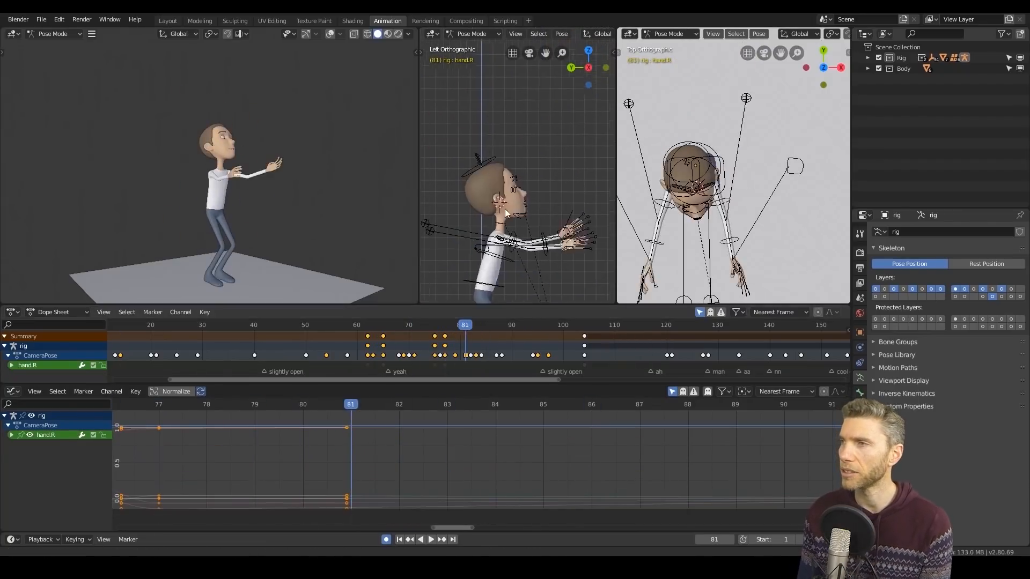
Step: Scrub the right hand's motion and select a head animation curve to polish
left_click(469, 324)
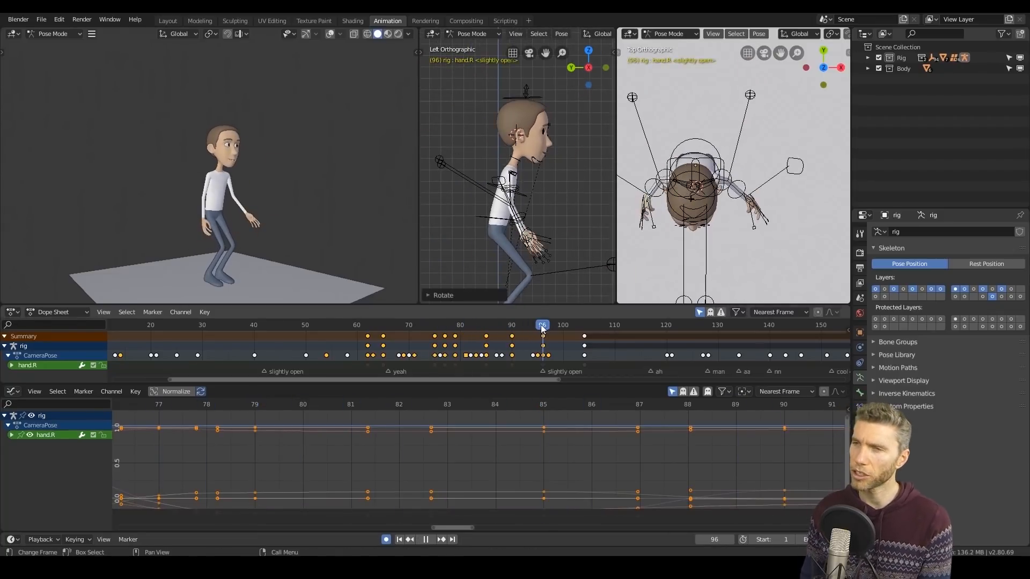
left_click(588, 324)
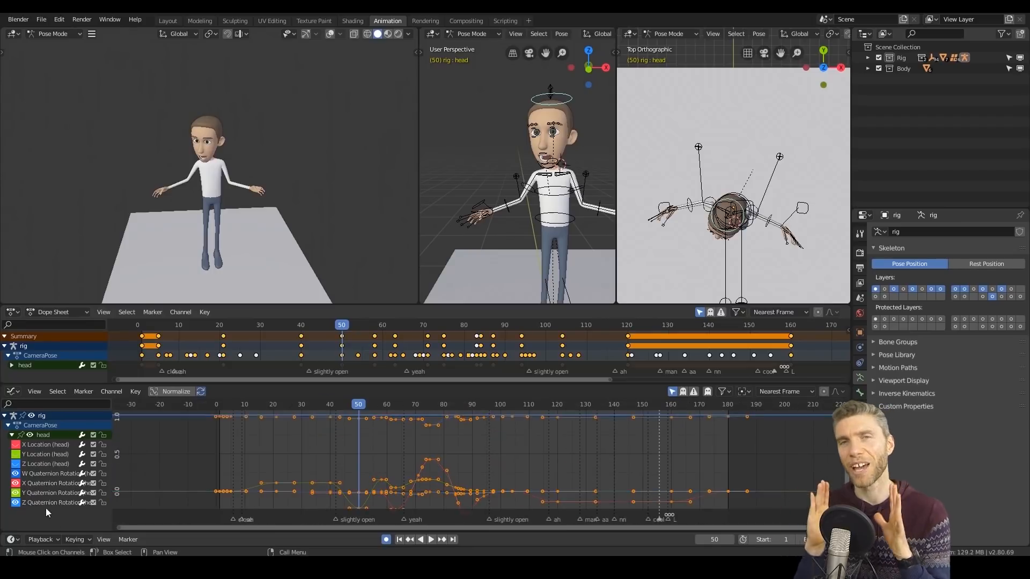
left_click(374, 325)
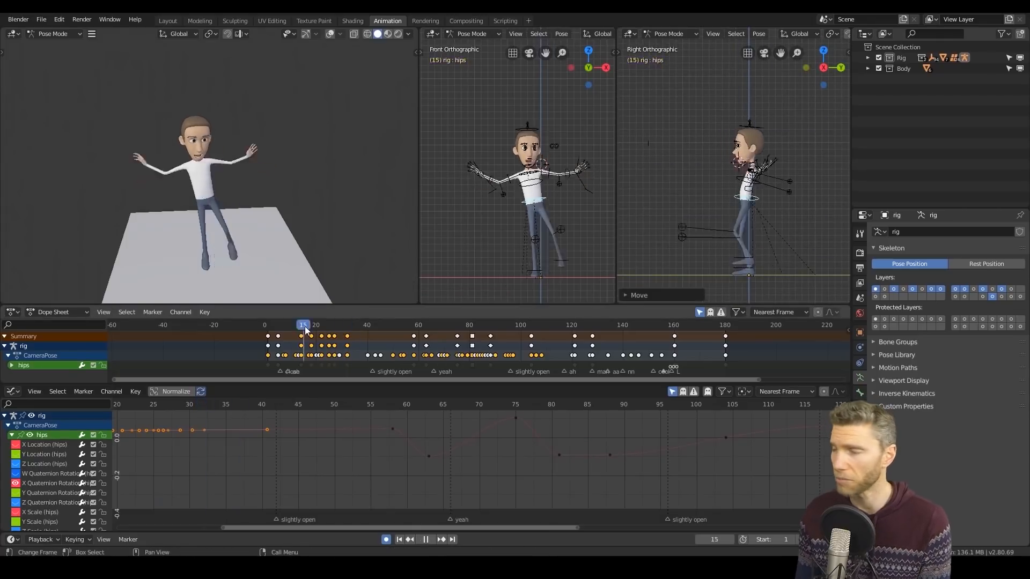
Step: Step to frame 14 and select a leg bone before posing the forearms
left_click(300, 325)
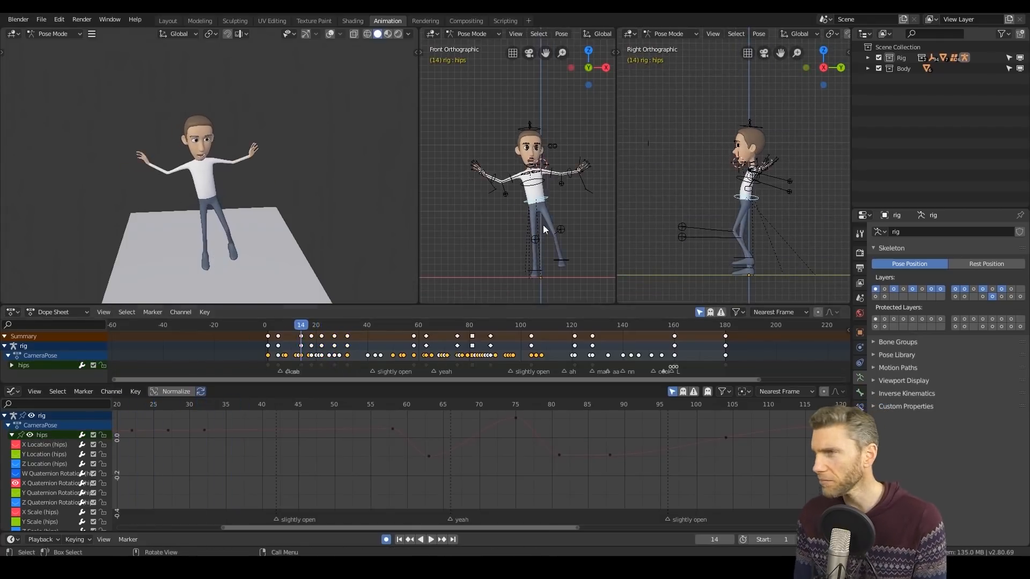
left_click(336, 324)
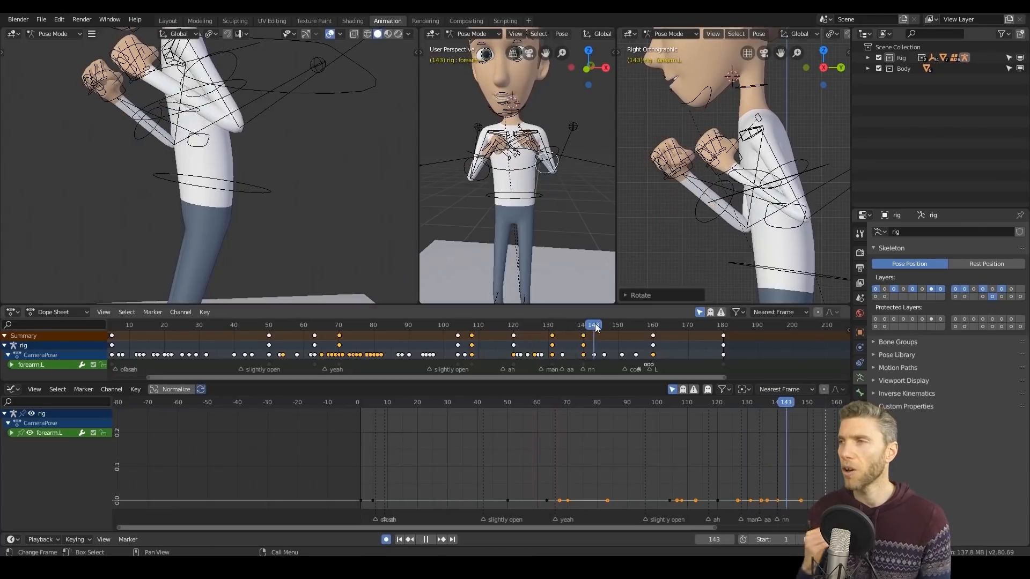
Step: Jump to frames 130–132 and play through the frames to review the forearm and hips motion
left_click(548, 324)
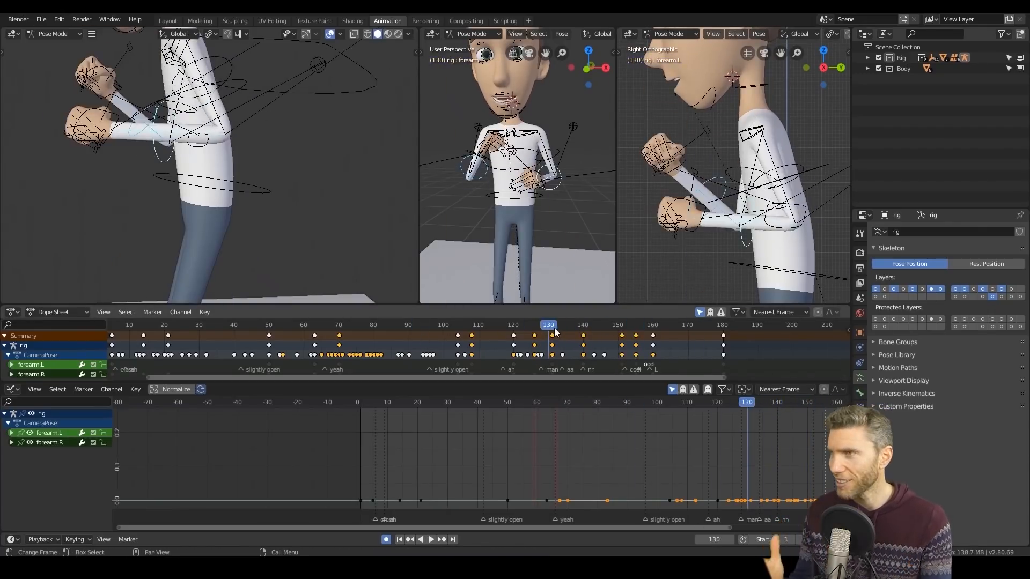
left_click(430, 539)
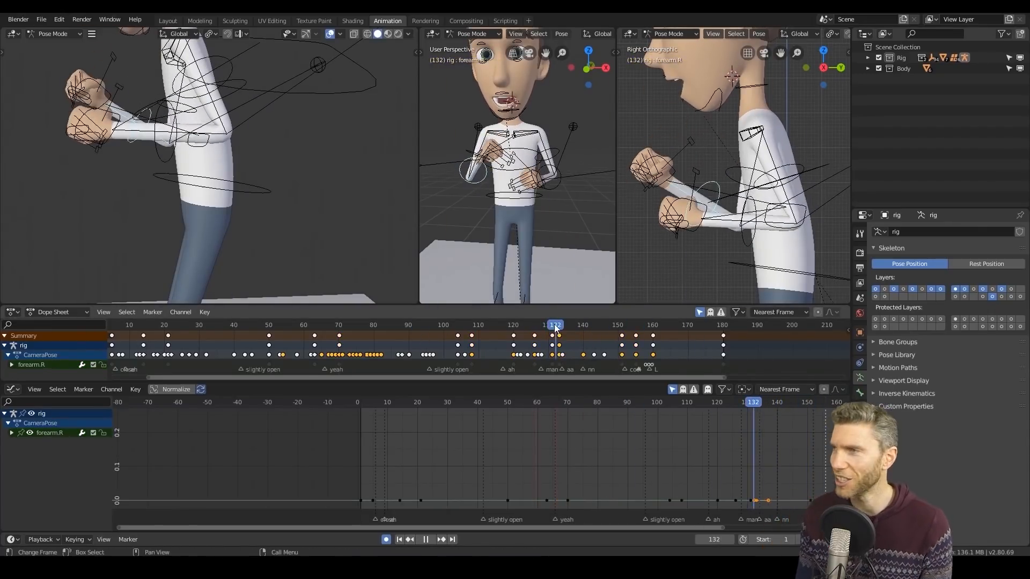
left_click(512, 325)
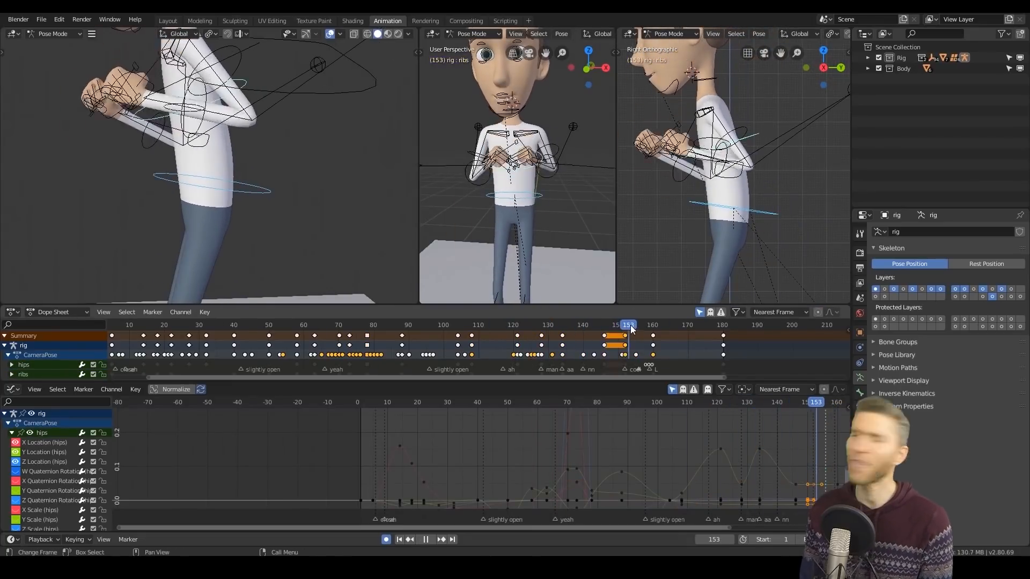
left_click_drag(627, 324, 536, 325)
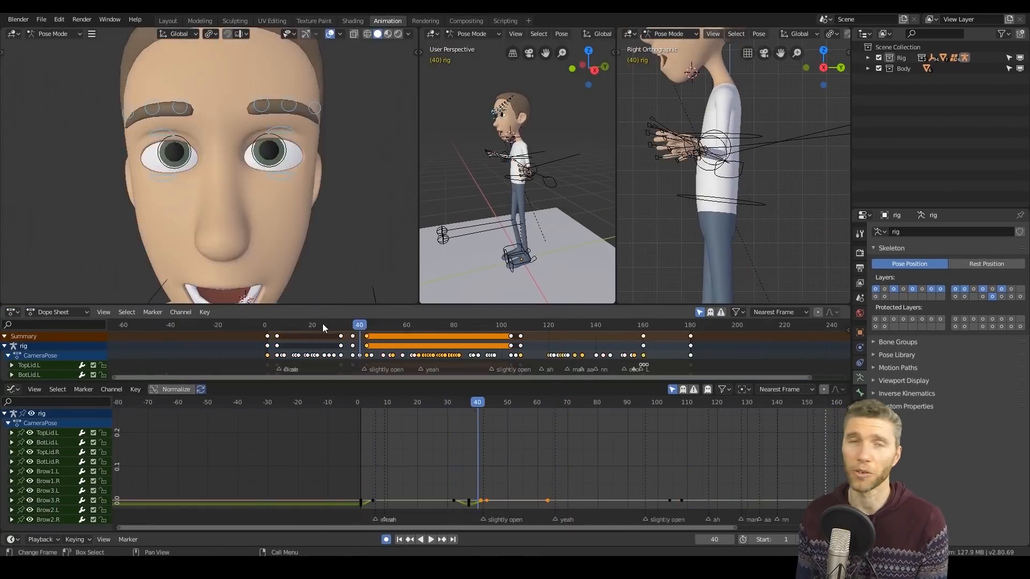
Step: Jump to earlier frames to review the crouch with all bone curves shown
left_click(430, 539)
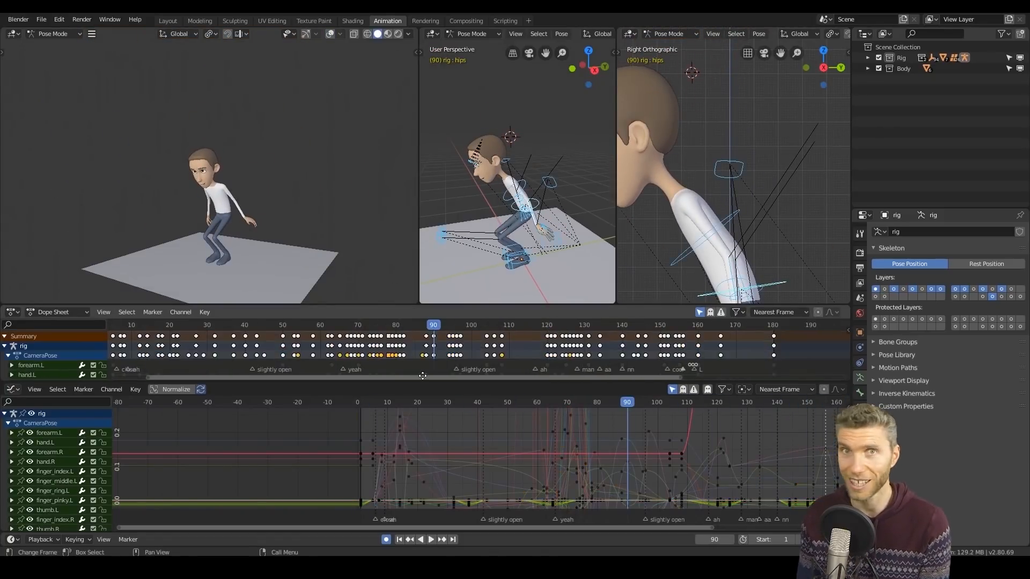
left_click(431, 539)
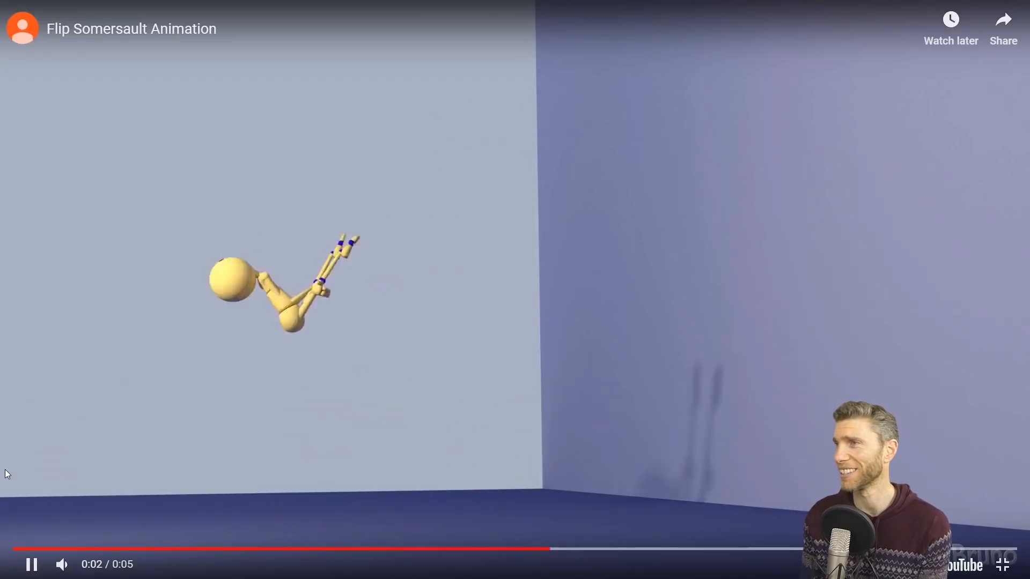
Step: Play the Flip Somersault Animation video on YouTube
left_click(1003, 564)
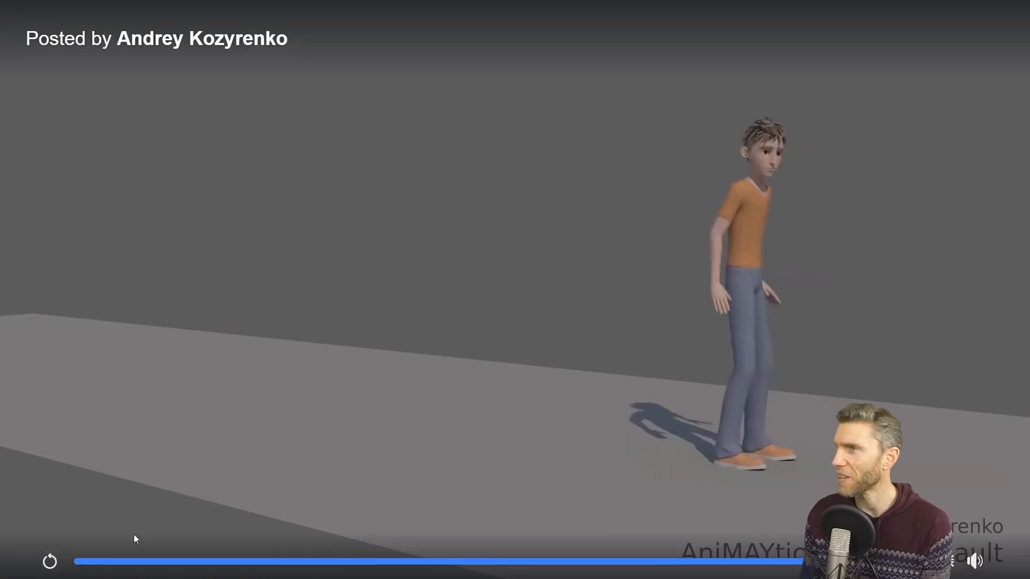
Step: Replay Andrey Kozyrenko's character animation video
left_click(49, 562)
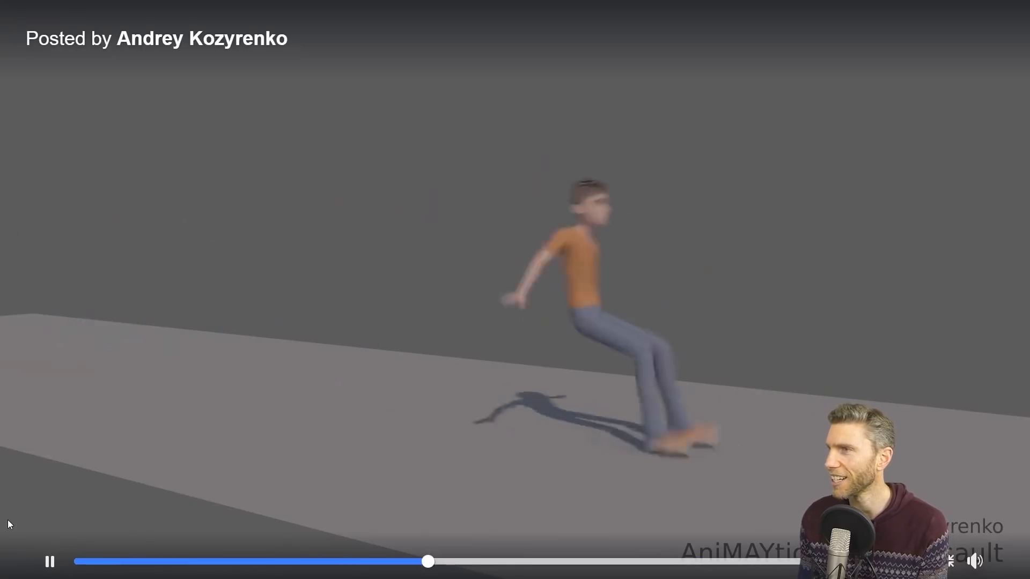